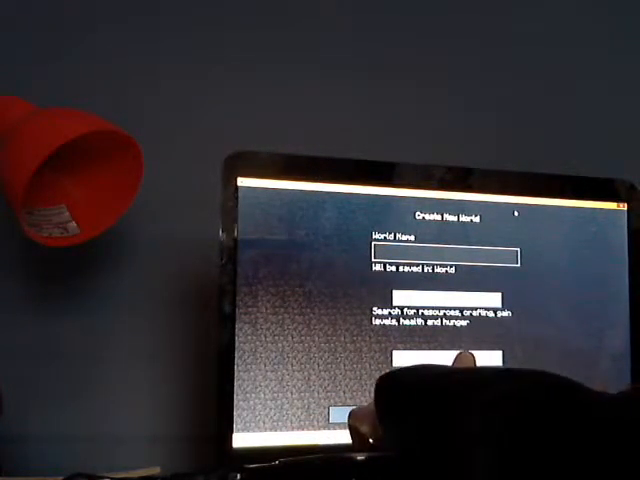
- Start naming the new world by typing 'bui' in the World Name field
text(bui)
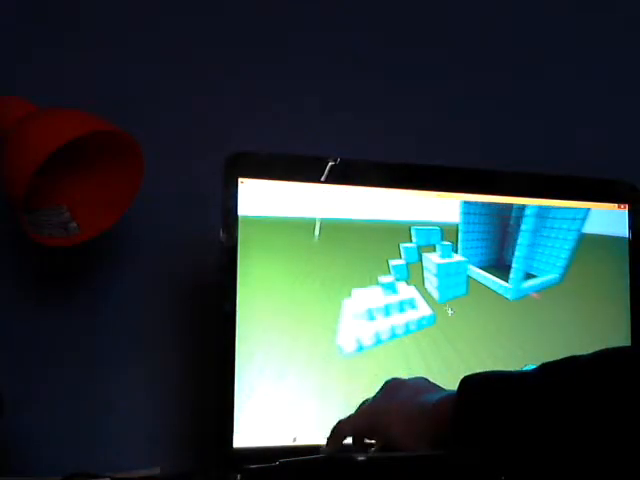
- Pause the game with Esc to show the Game Menu over the diamond tower
key(Escape)
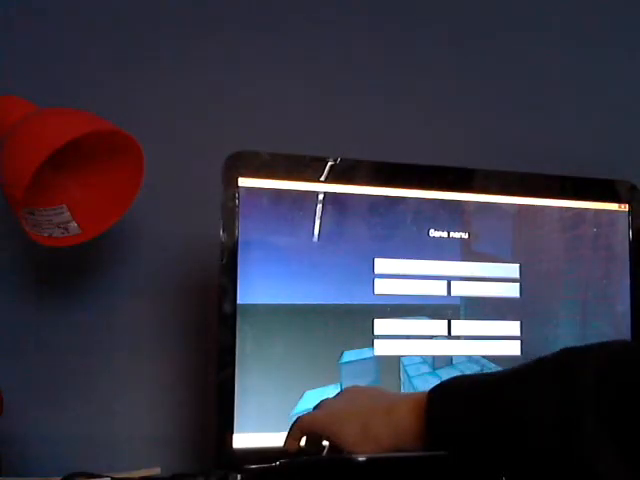